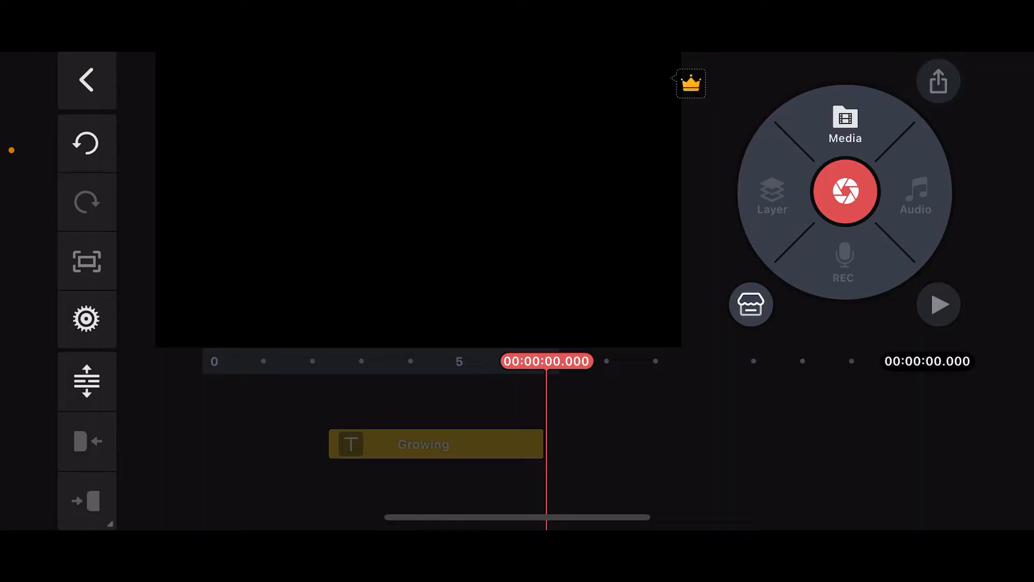
Add the purple-flower and white-flower butterfly clips from the media library to the timeline.
{"action": "left_click", "coordinate": [845, 124]}
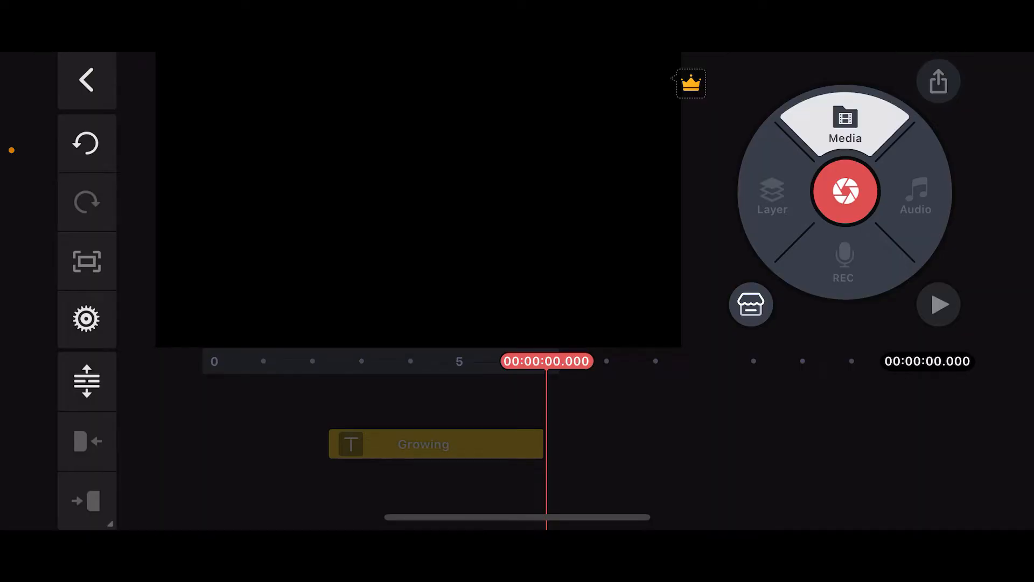
{"action": "left_click", "coordinate": [845, 125]}
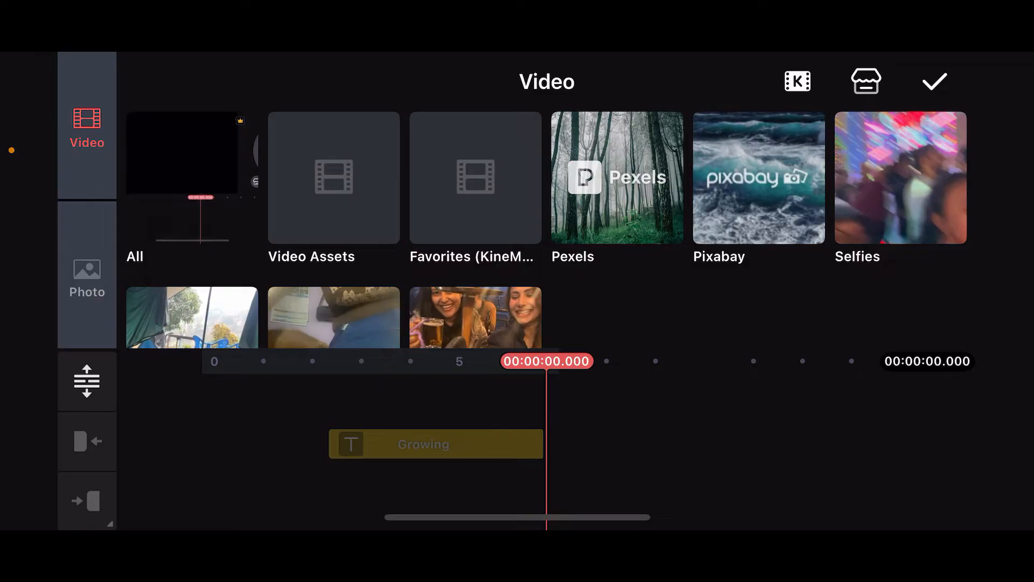
{"action": "scroll", "scroll_direction": "down", "scroll_amount": 3}
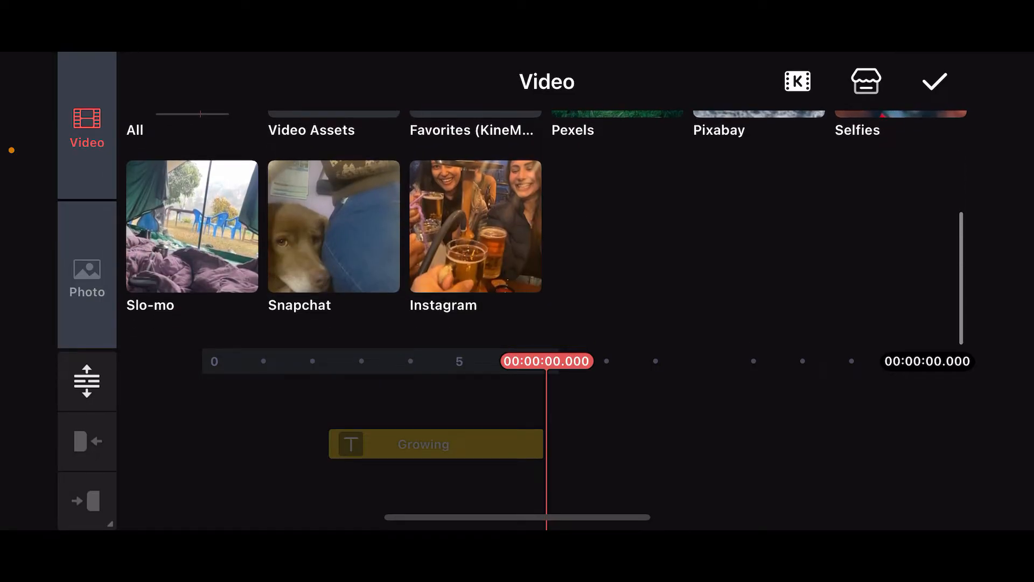
{"action": "scroll", "scroll_direction": "down", "scroll_amount": 3}
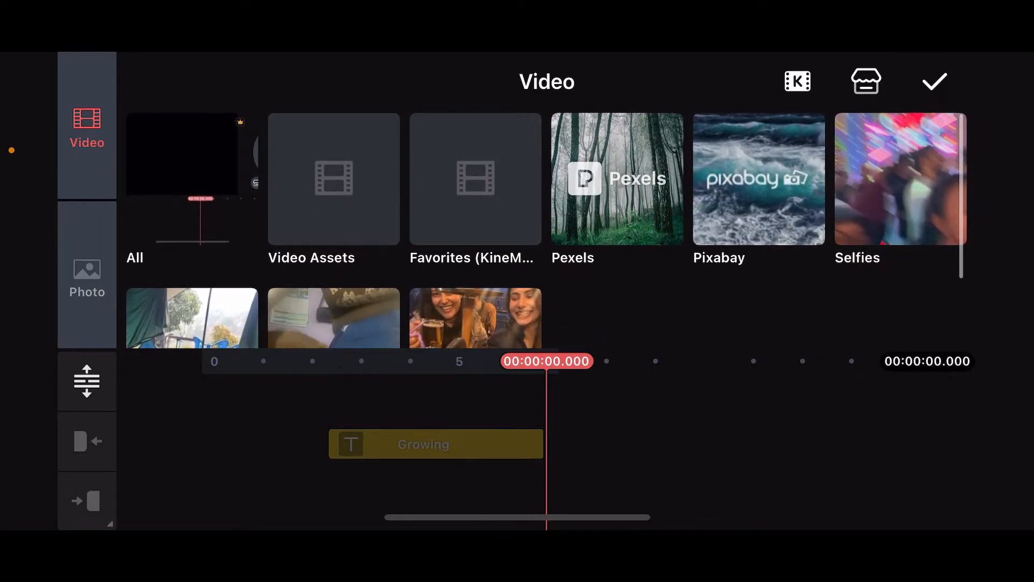
{"action": "left_click", "coordinate": [758, 179]}
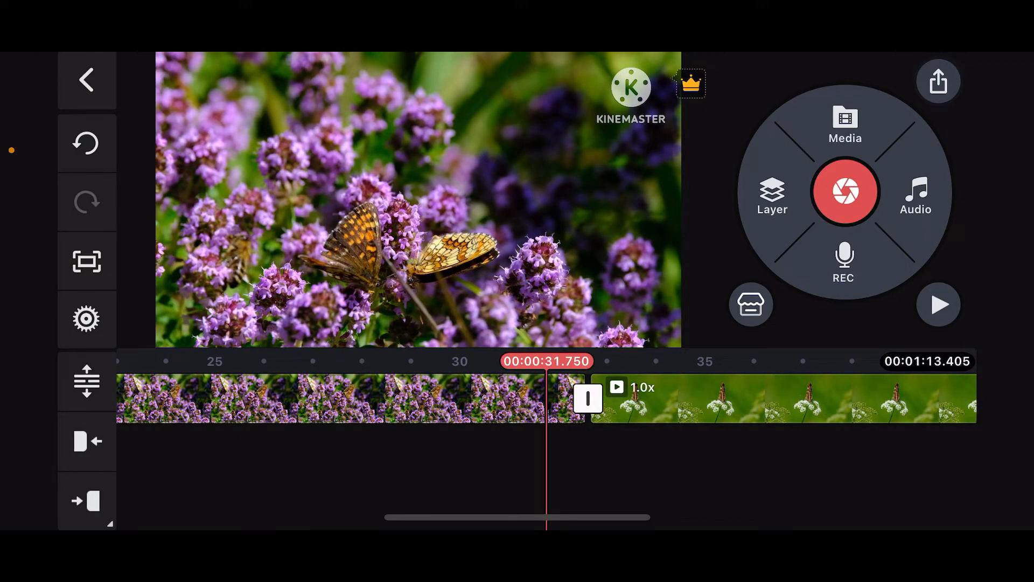
Open the transition panel for the cut between the two butterfly clips.
{"action": "left_click", "coordinate": [586, 398]}
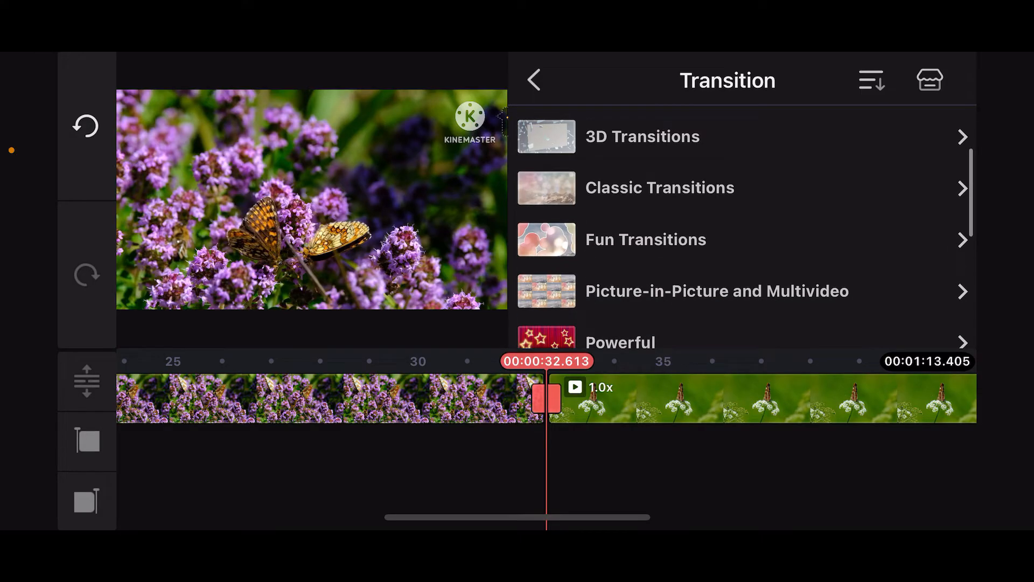
Try 3D Flip, apply the Cracked Glass 3D transition instead, and start playback.
{"action": "scroll", "scroll_direction": "down", "scroll_amount": 3}
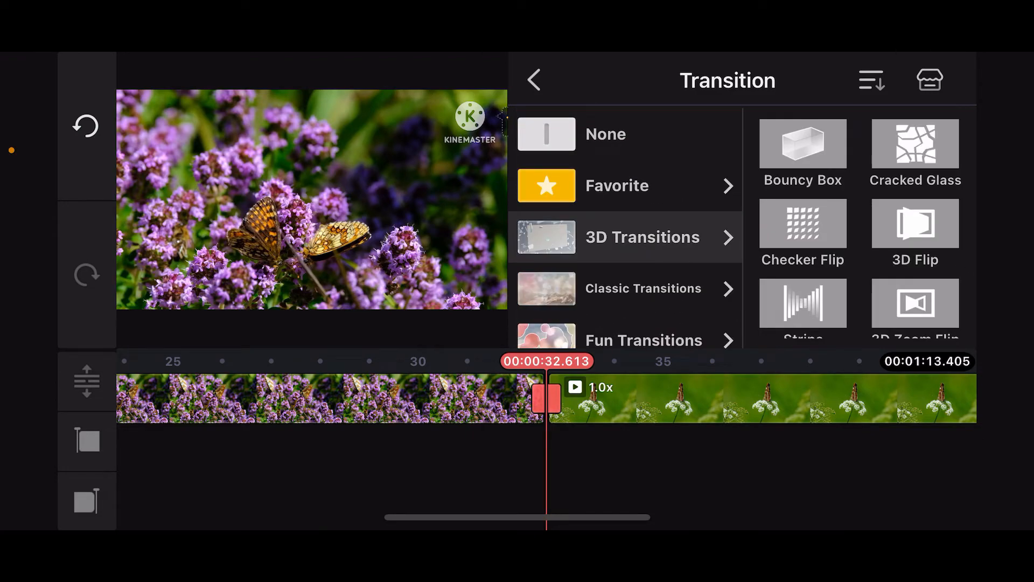
{"action": "left_click", "coordinate": [916, 223]}
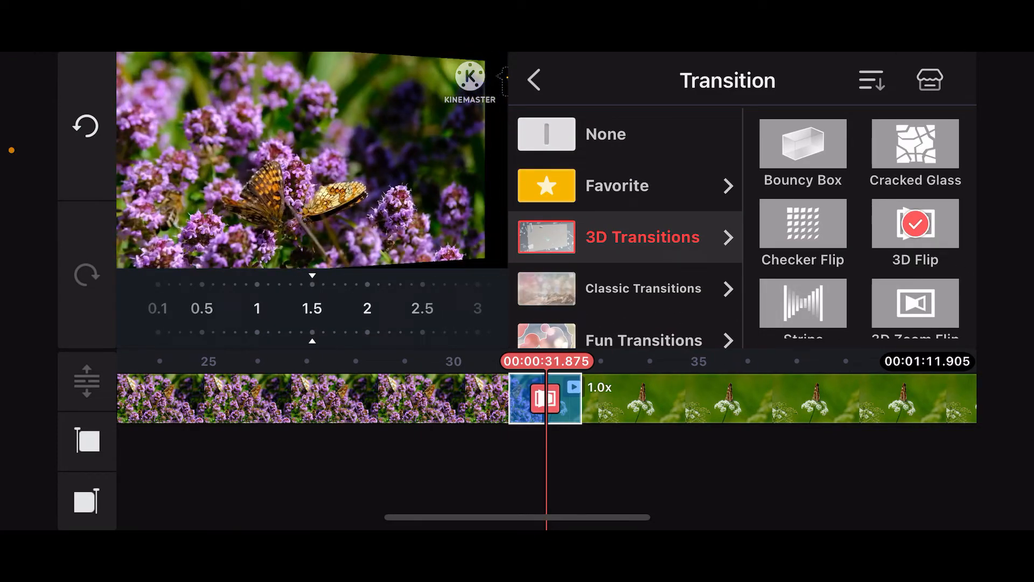
{"action": "left_click", "coordinate": [914, 143]}
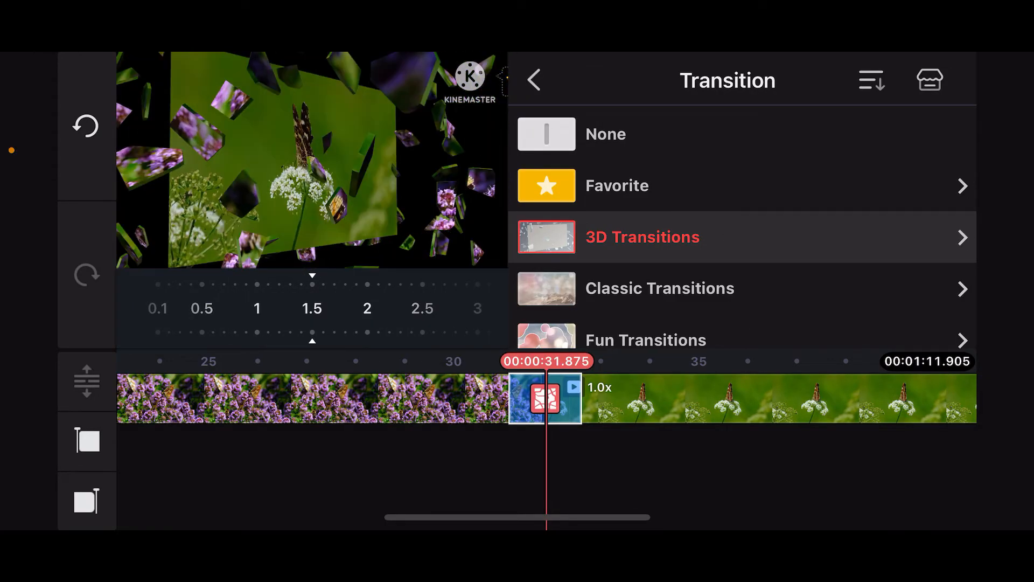
{"action": "left_click", "coordinate": [534, 78]}
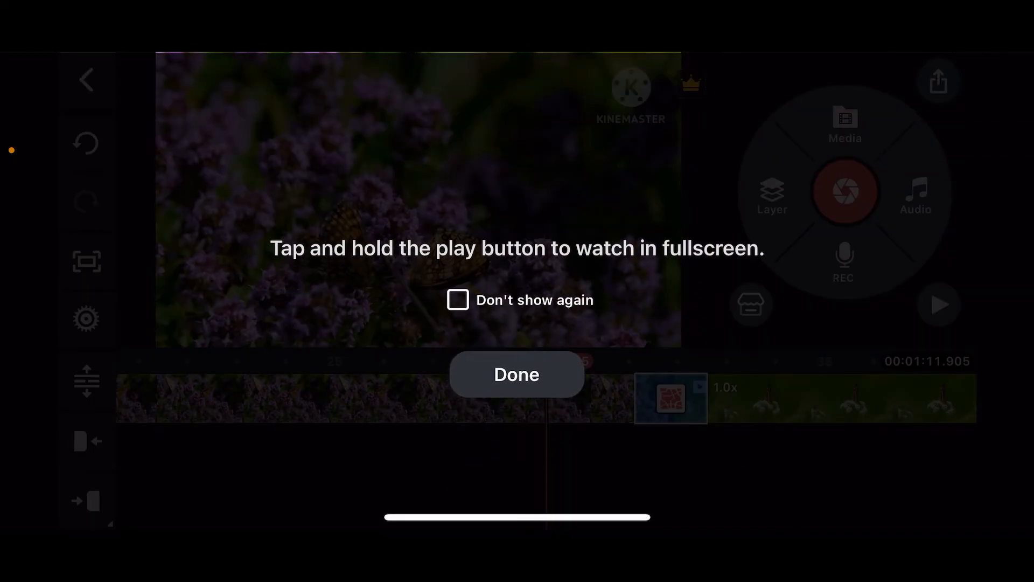
Dismiss the fullscreen tip, preview the video, then open export settings (FHD 1080P, 30 fps).
{"action": "left_click", "coordinate": [517, 374]}
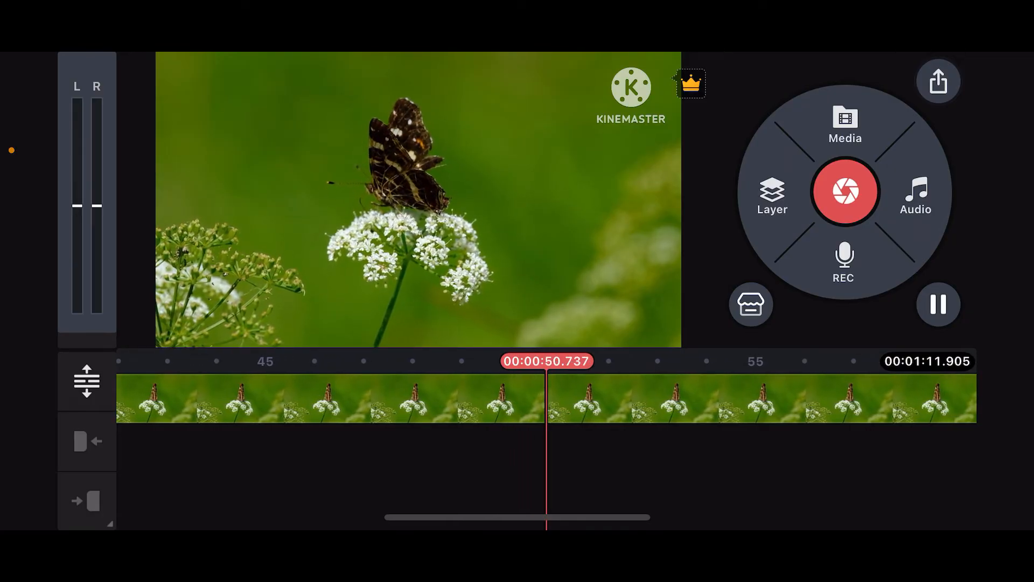
{"action": "left_click", "coordinate": [938, 81]}
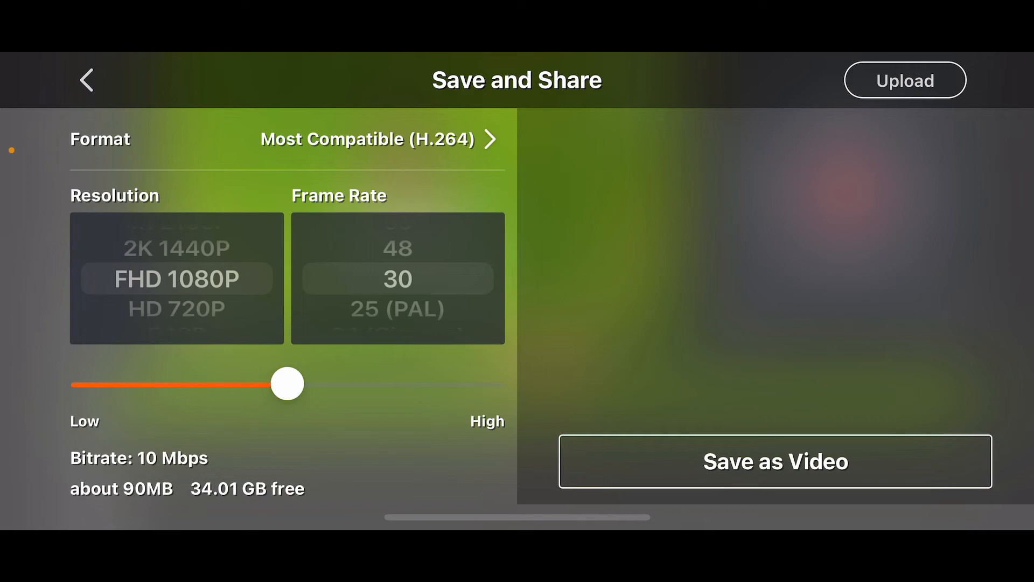
Leave the Save and Share export screen and return to the editor.
{"action": "left_click", "coordinate": [776, 461]}
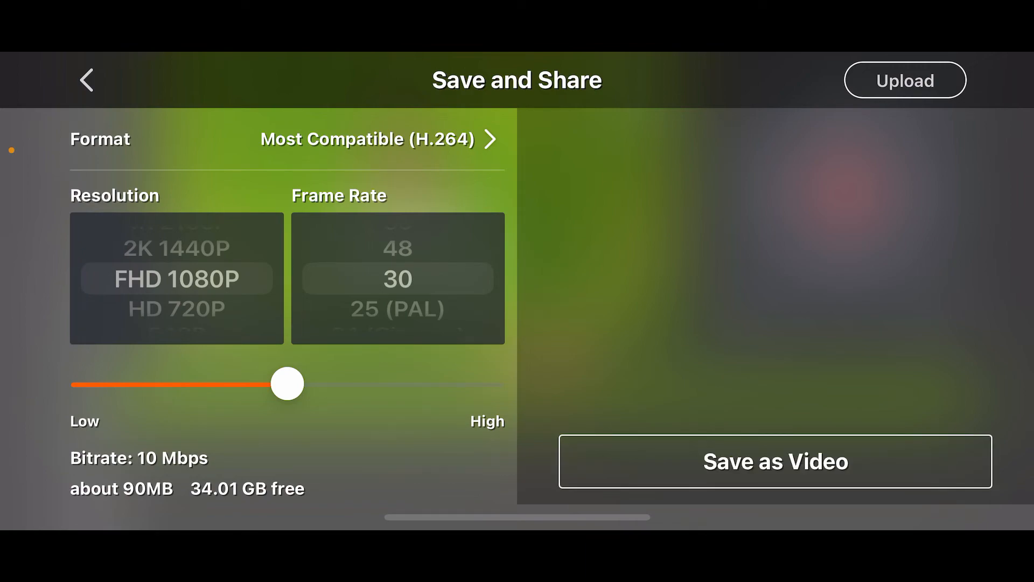
{"action": "left_click", "coordinate": [85, 80]}
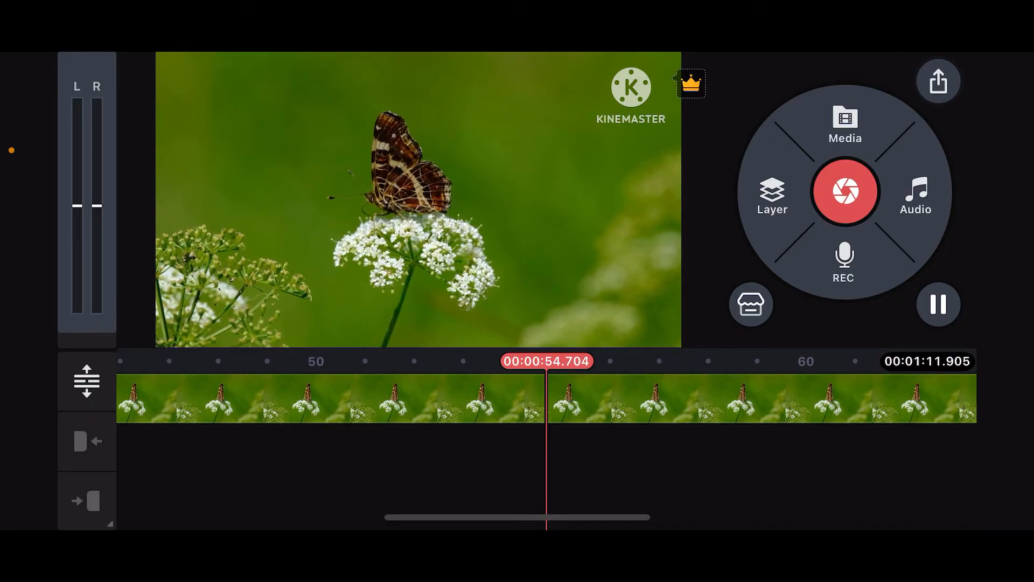
Pause, then replay from about 30 seconds, just before the Cracked Glass transition.
{"action": "left_click", "coordinate": [938, 304]}
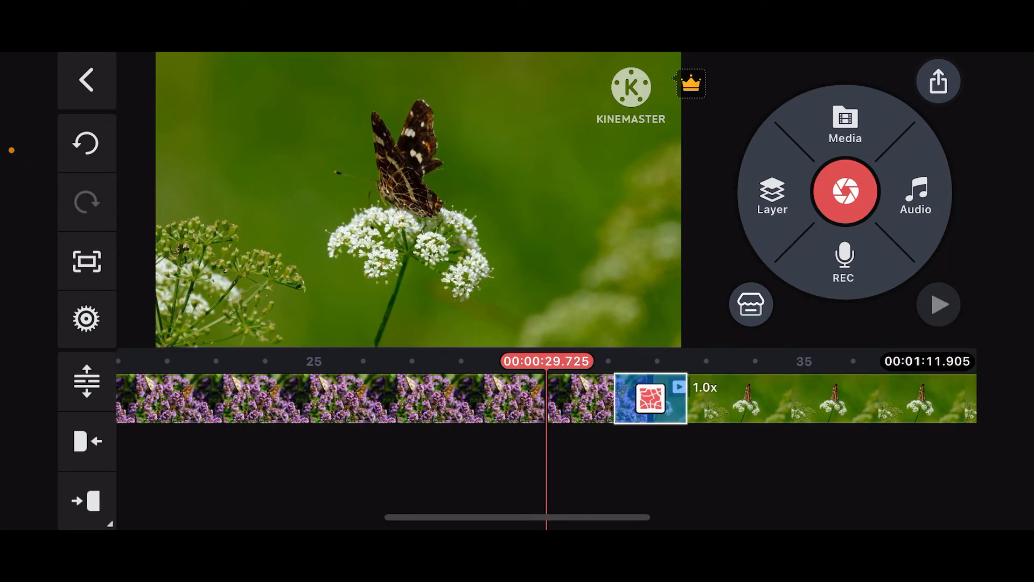
{"action": "left_click", "coordinate": [938, 304]}
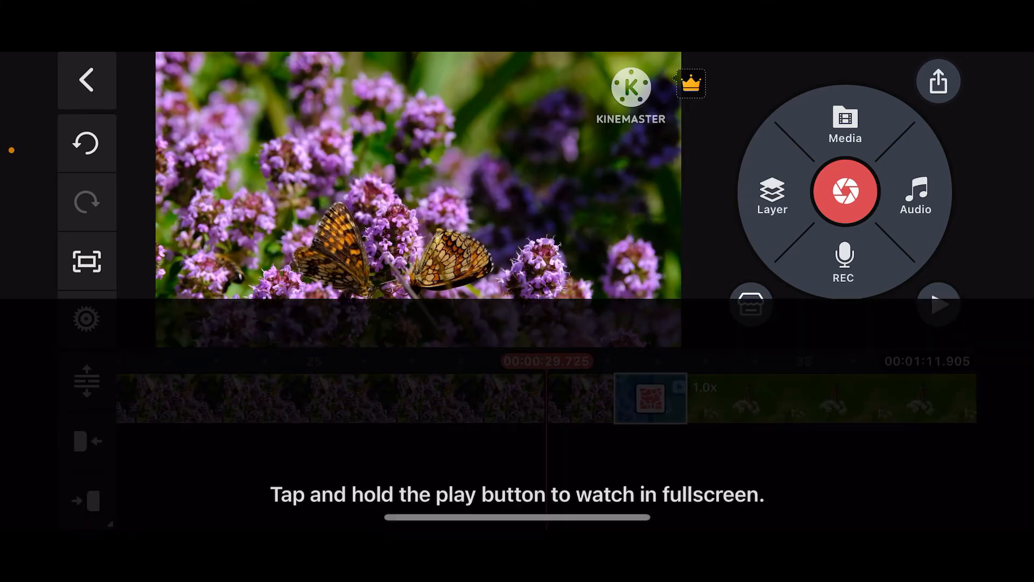
{"action": "left_click", "coordinate": [937, 304]}
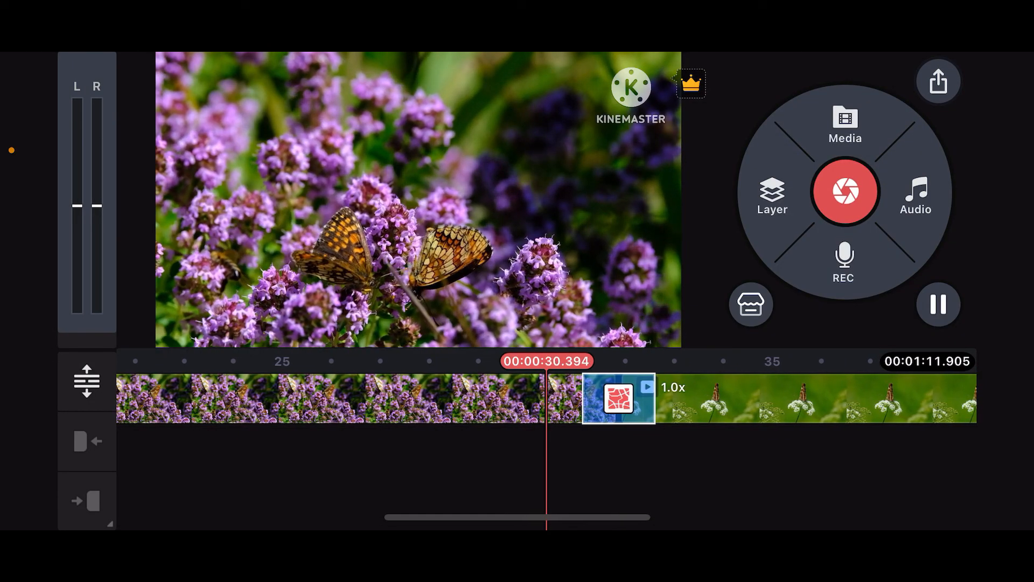